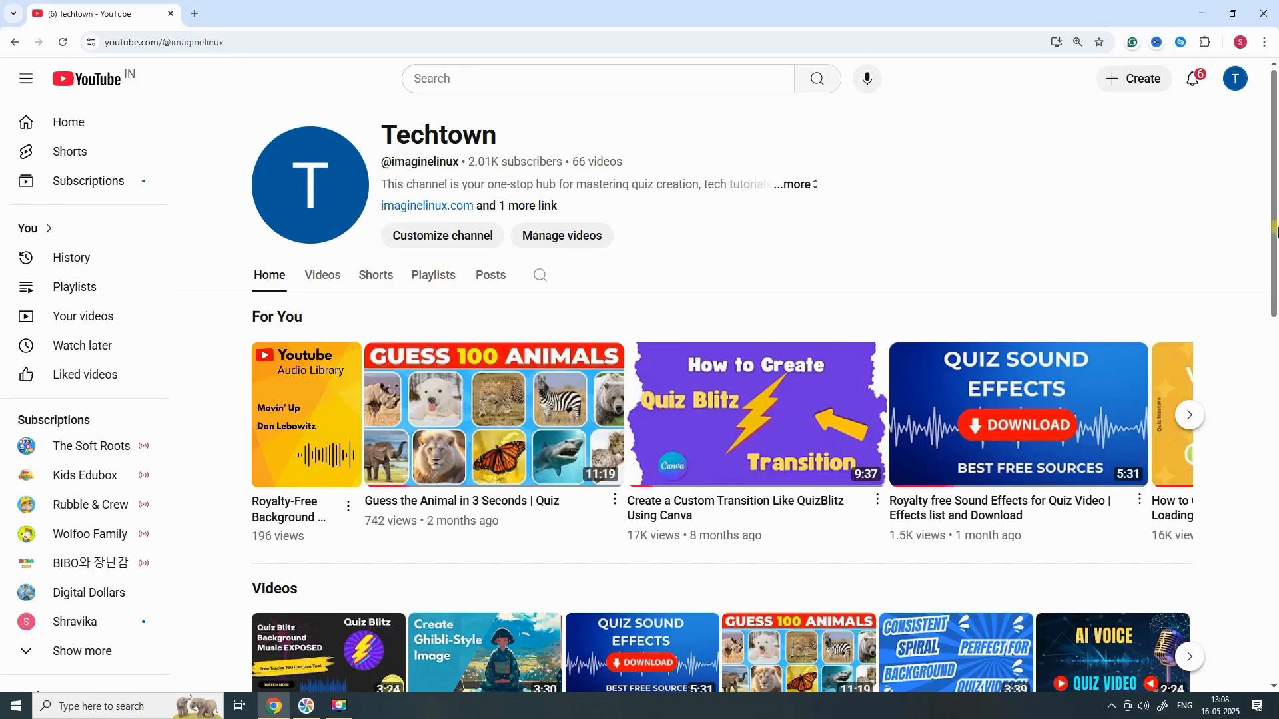
Play the Quiz Blitz Background Music video, review its description and comments, and return to the player.
click(321, 275)
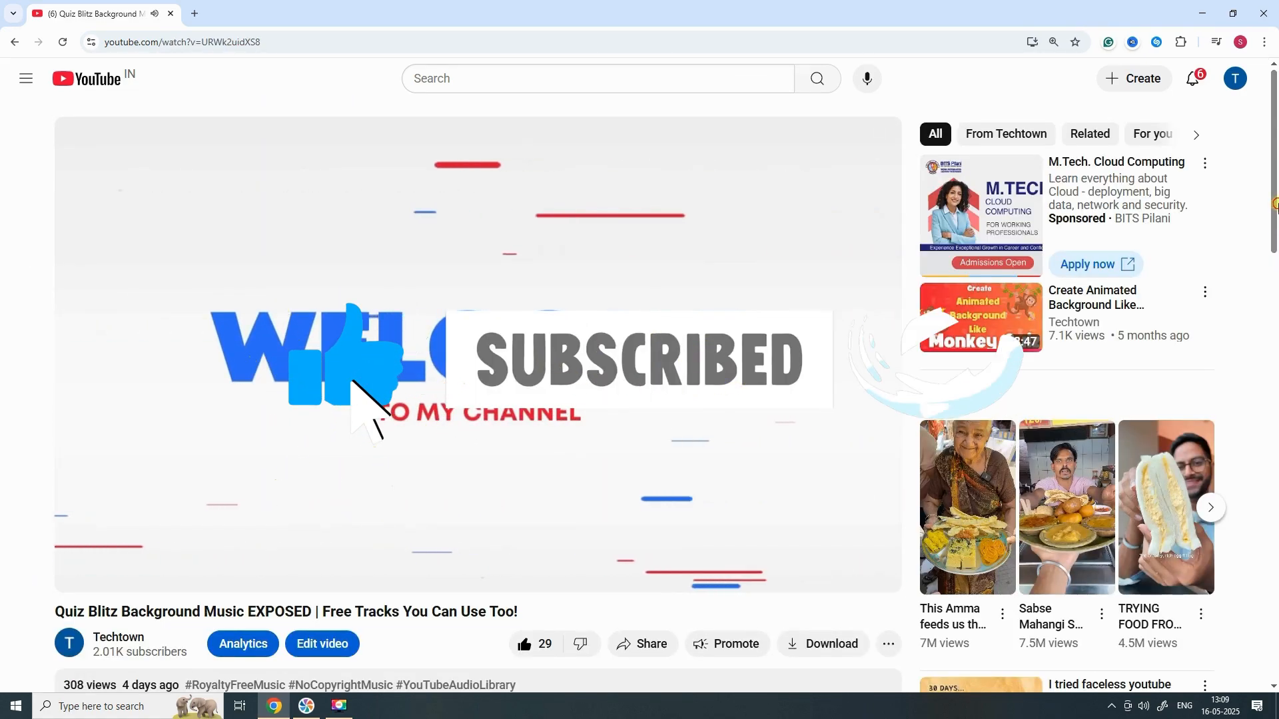
scroll(down, 3)
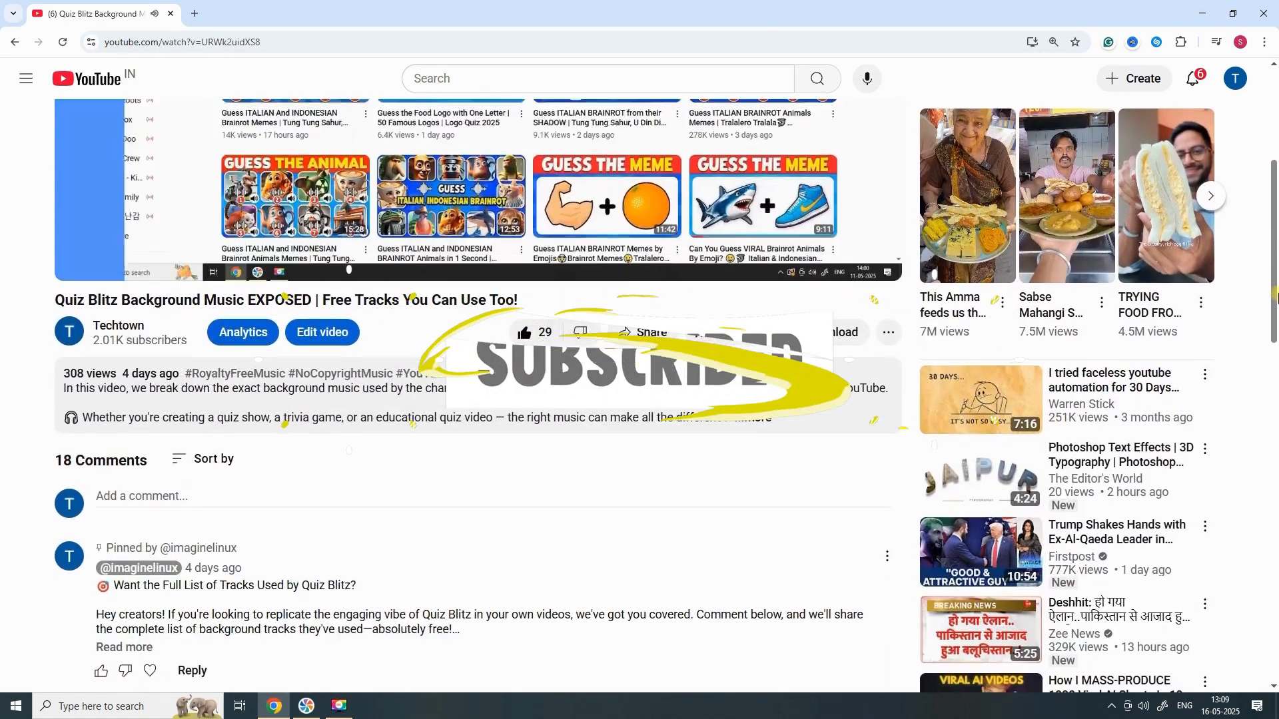
scroll(down, 3)
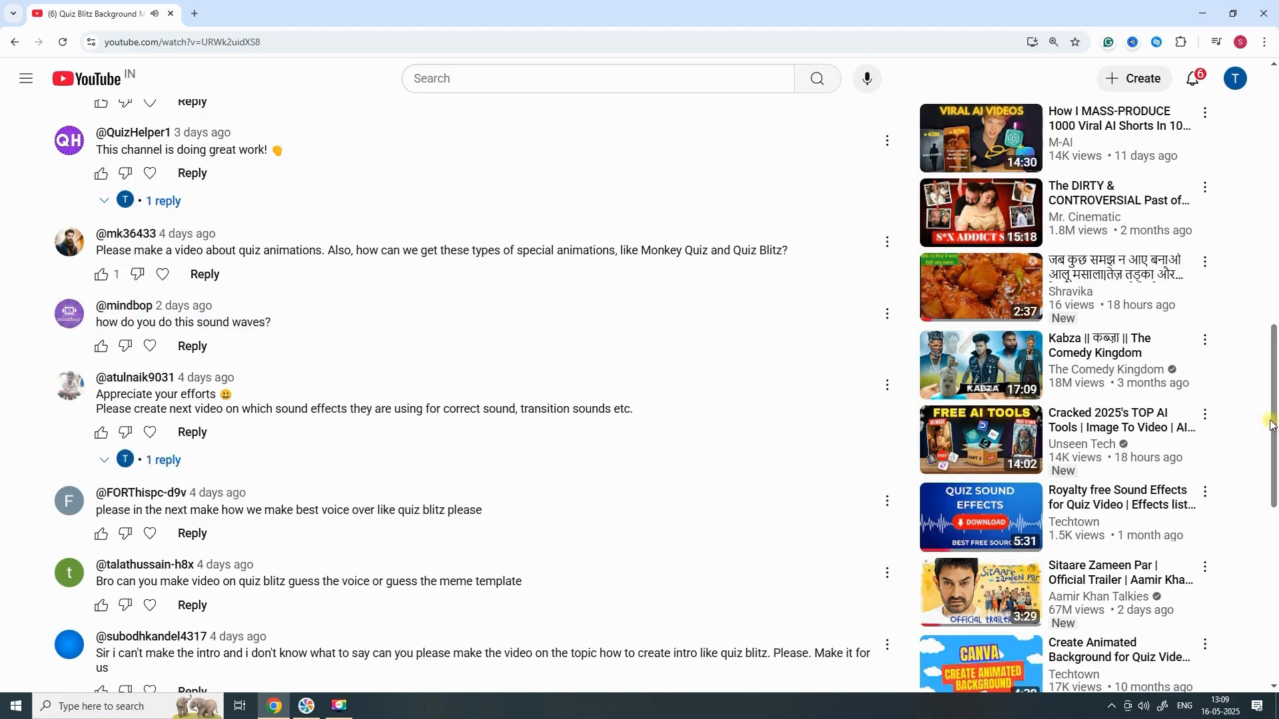
scroll(up, 3)
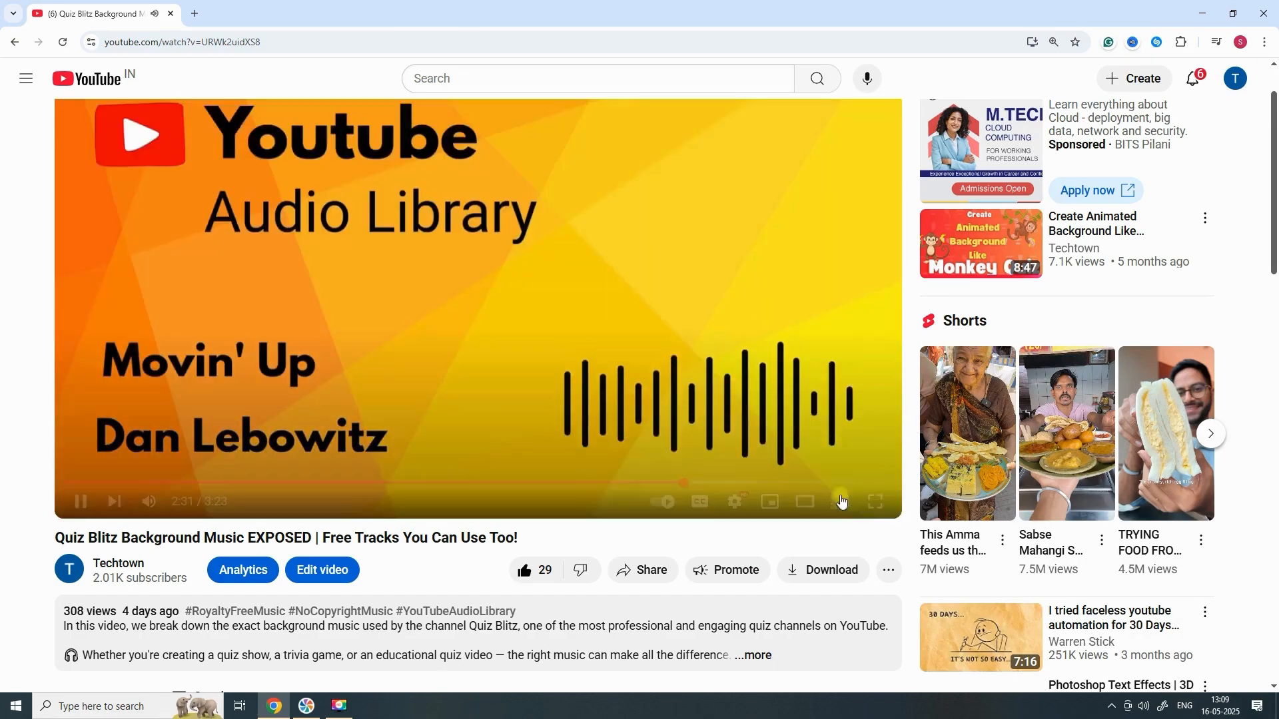
click(874, 503)
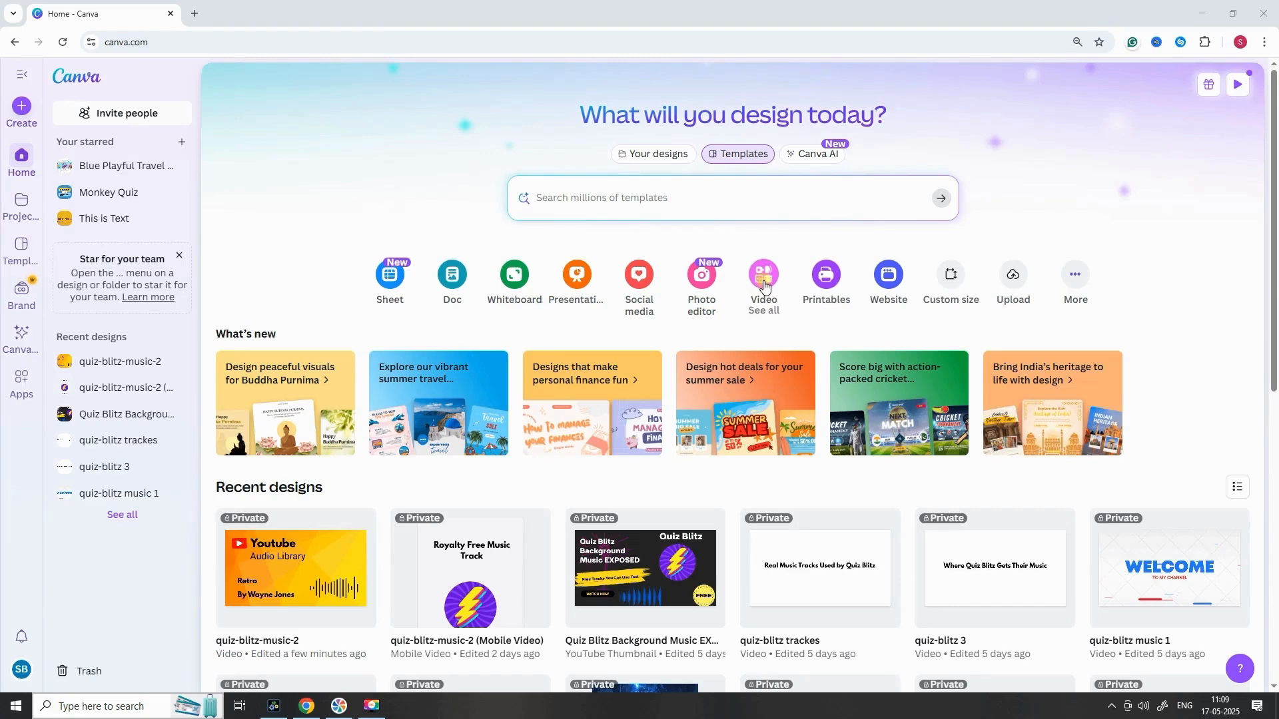
mouse_move(762, 280)
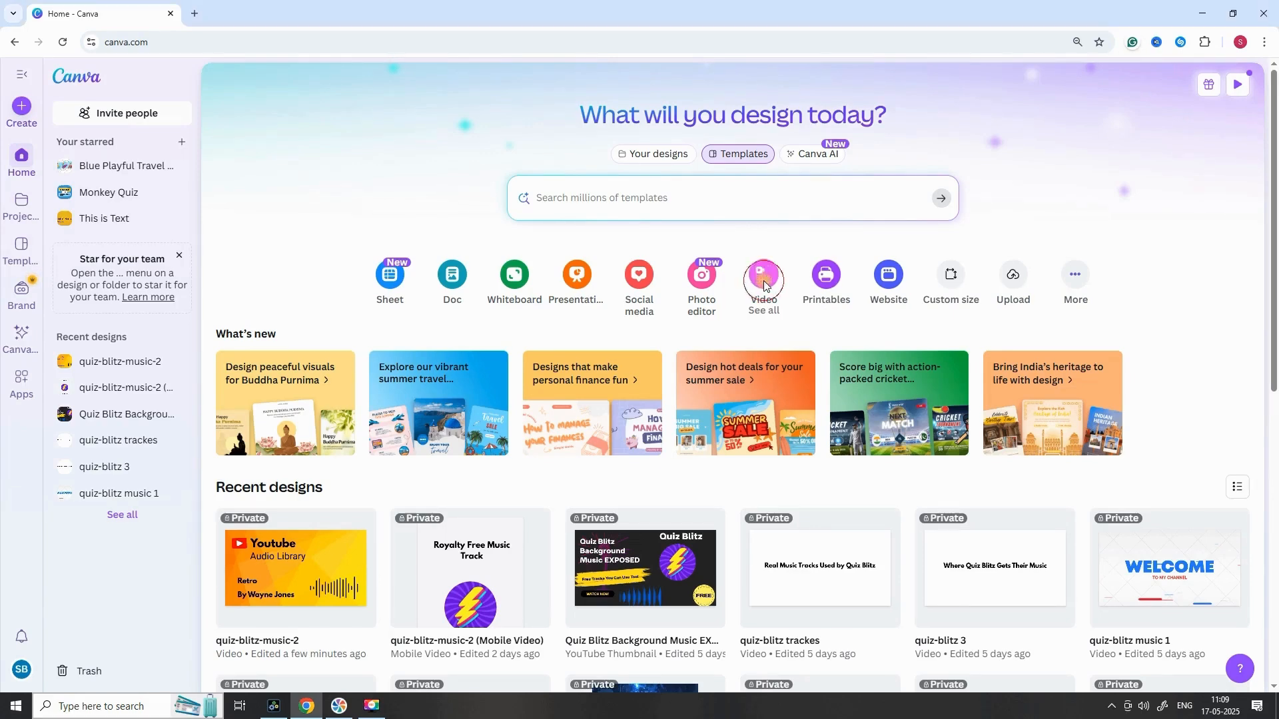
Create a new blank Video design from the Canva home page.
click(762, 275)
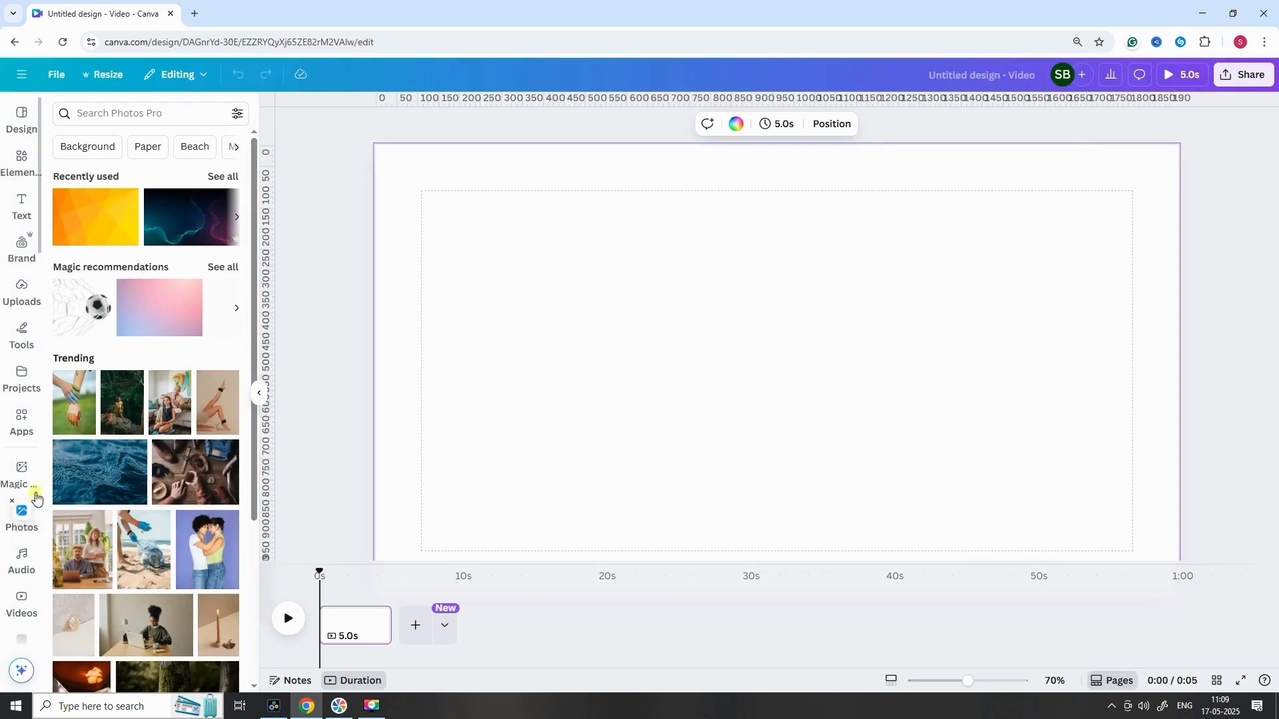
Search Photos for 'abstract background' and set the orange image as the page background.
click(122, 112)
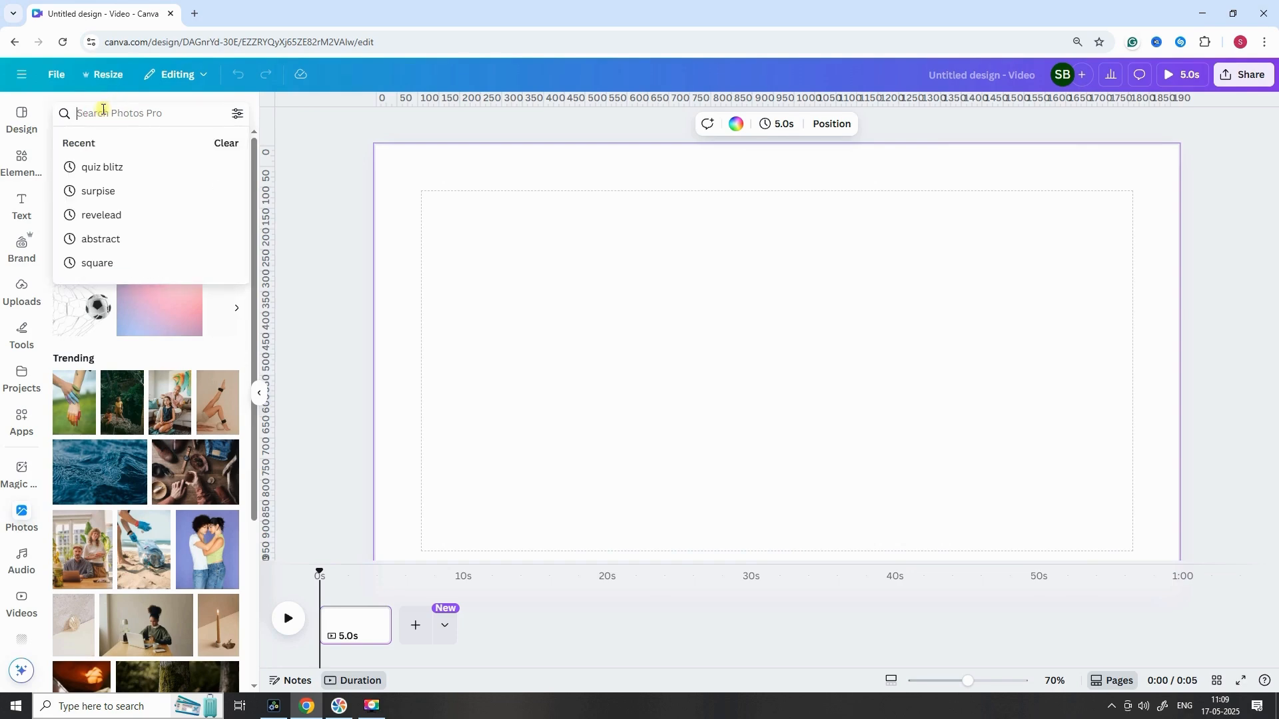
text(abstract back)
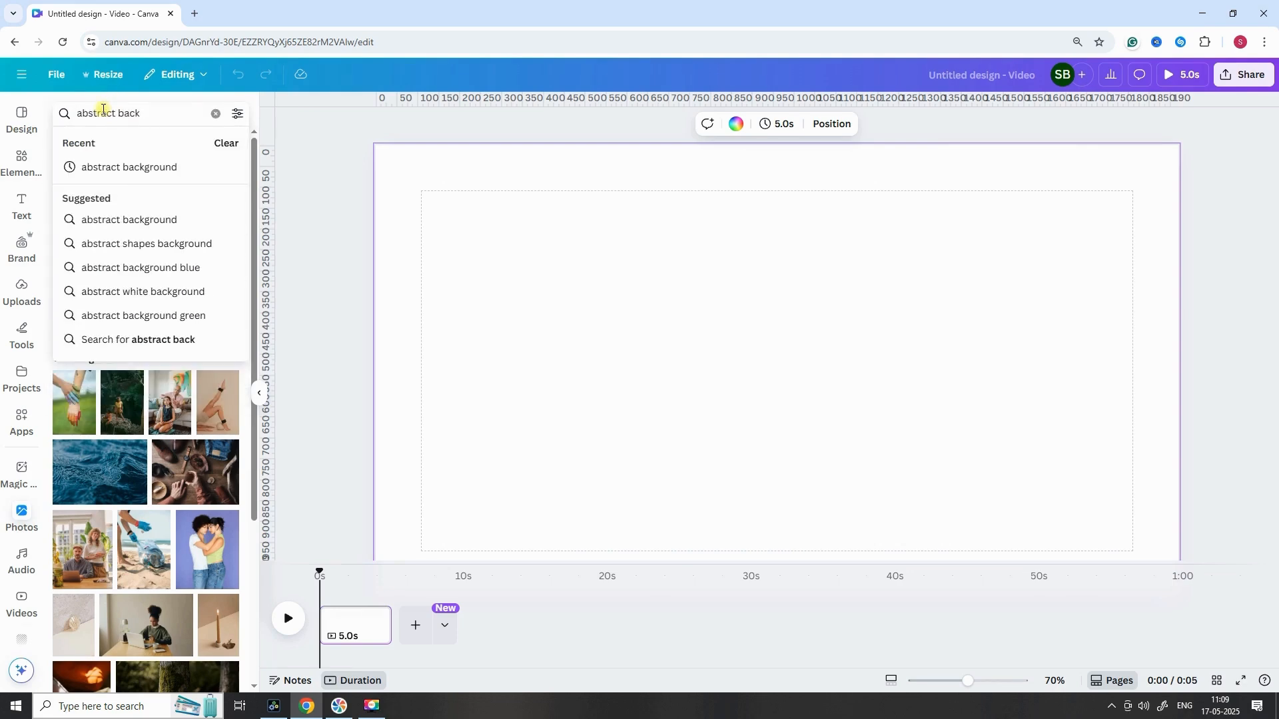
click(129, 219)
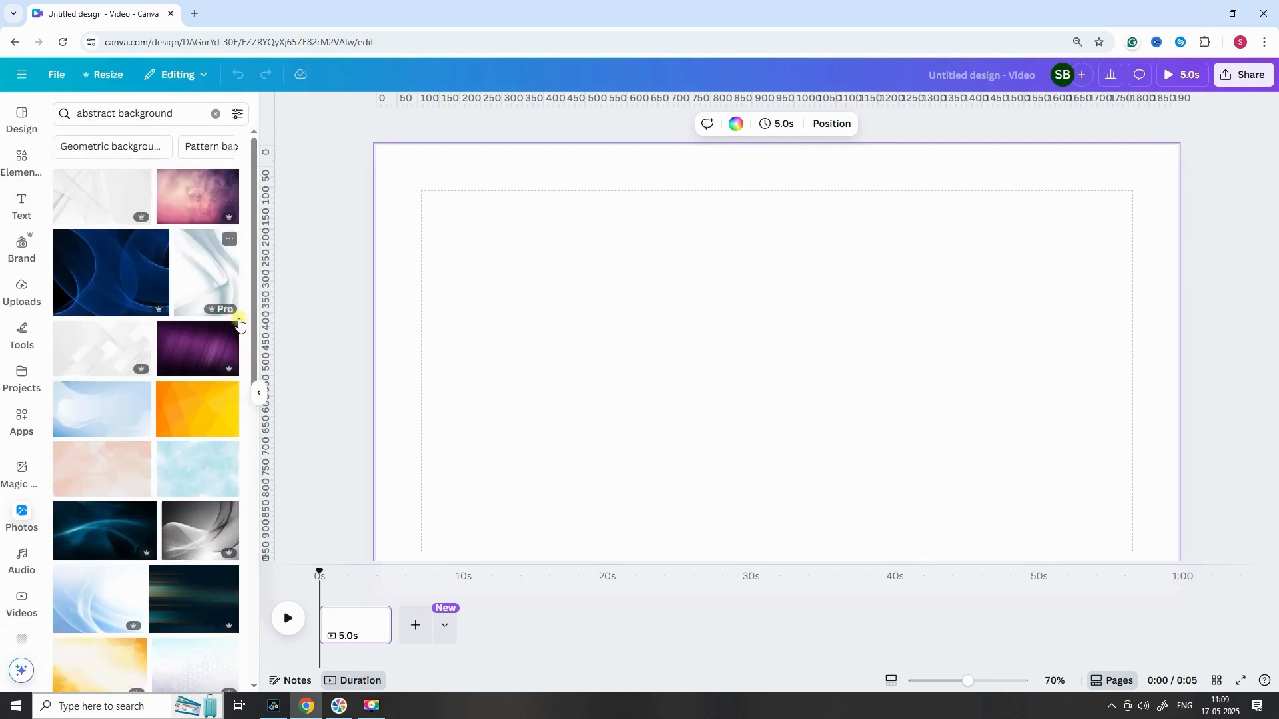
mouse_move(191, 417)
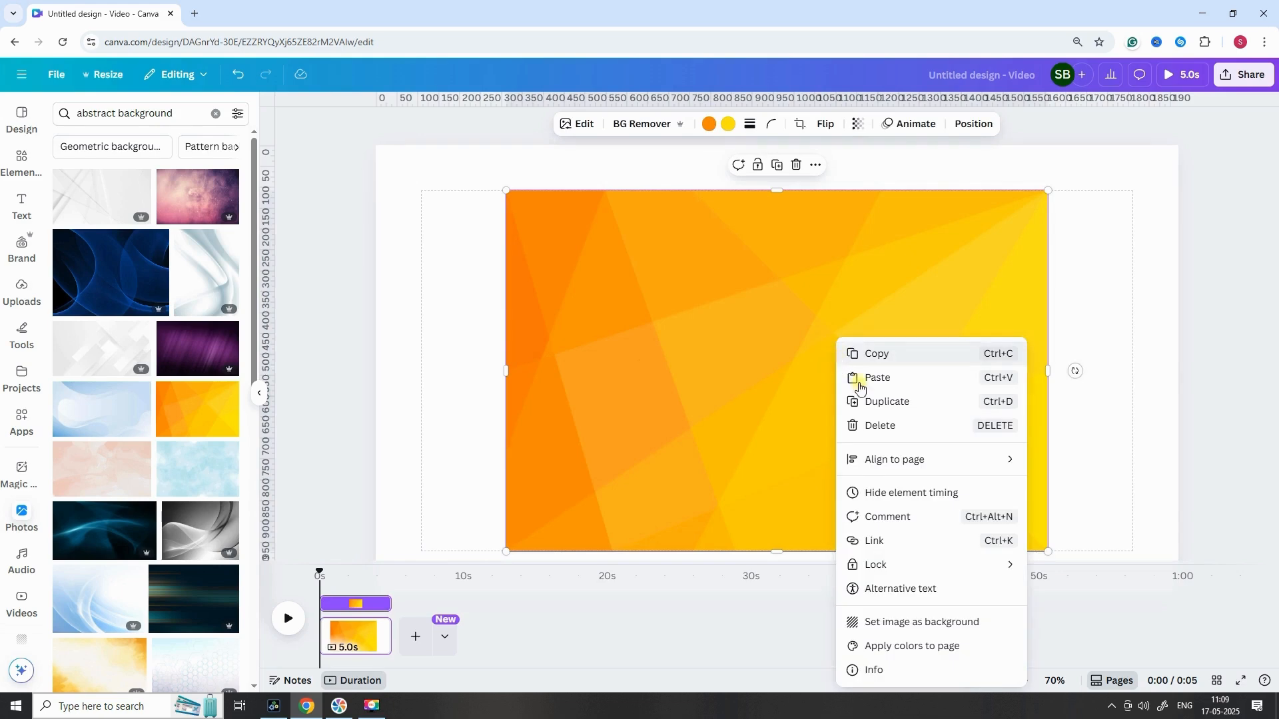
click(877, 378)
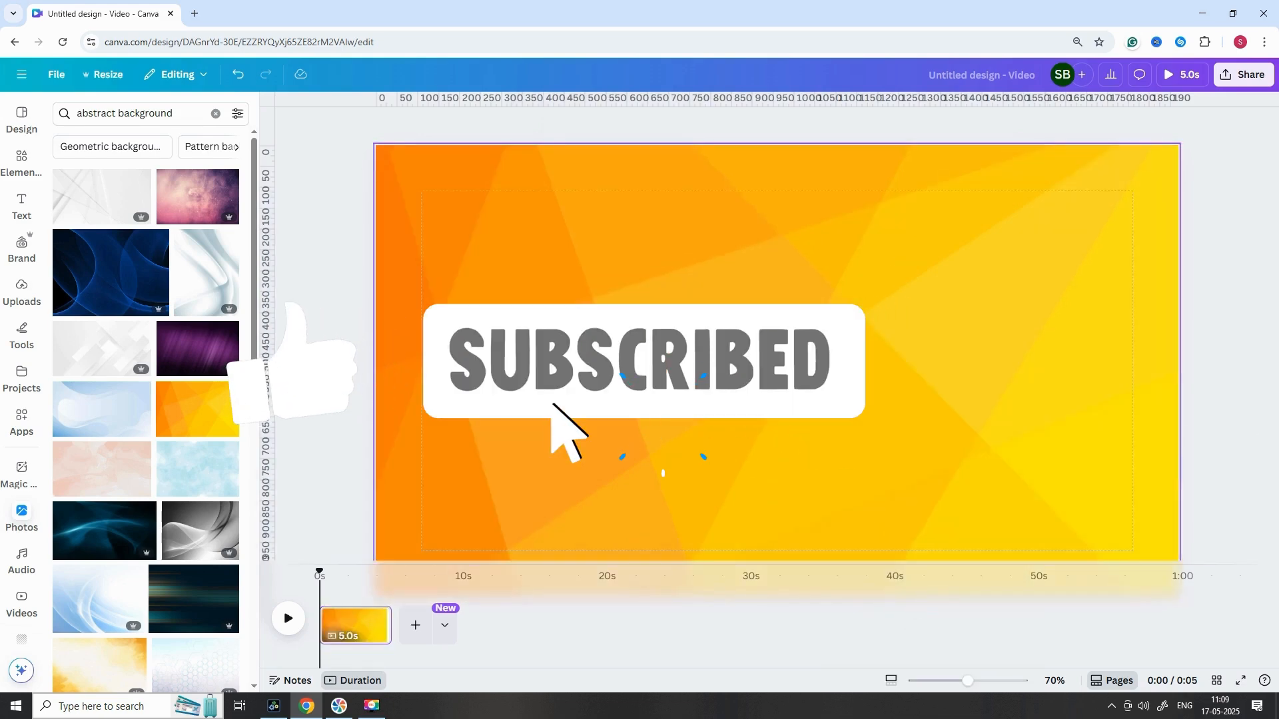
Add a 'YouTube' heading and set its font to League Spartan.
click(21, 205)
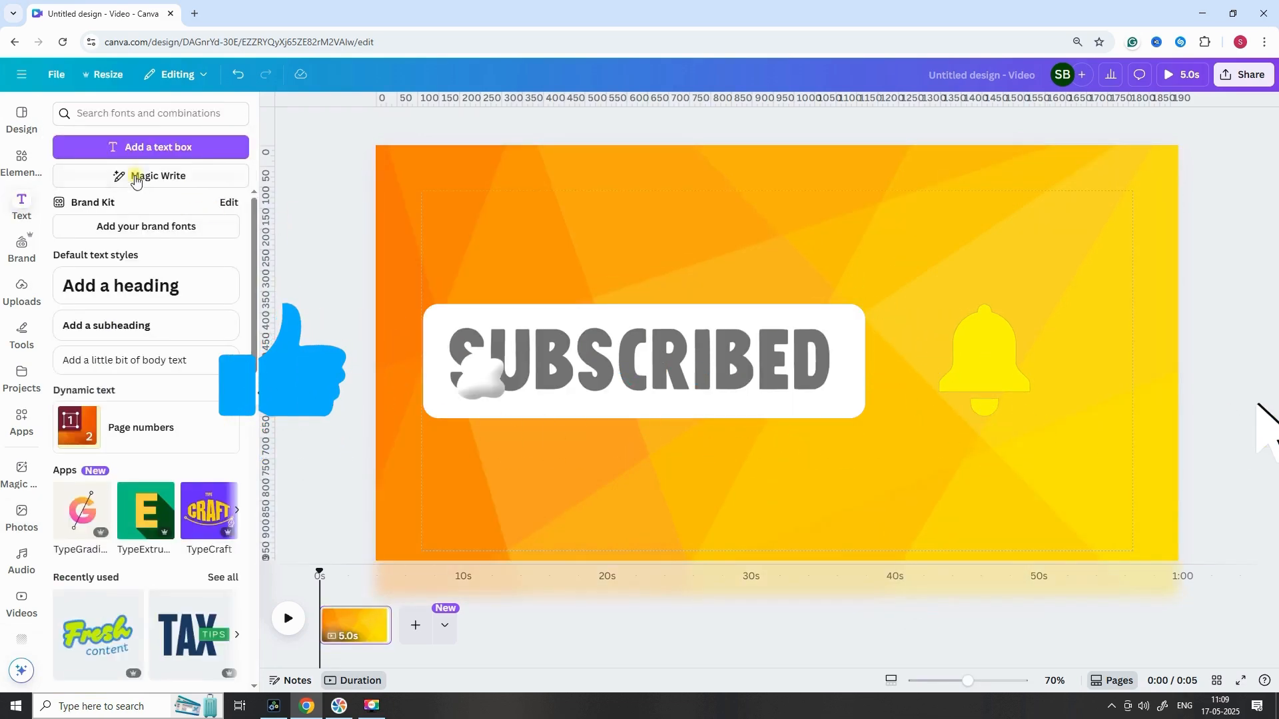
click(120, 285)
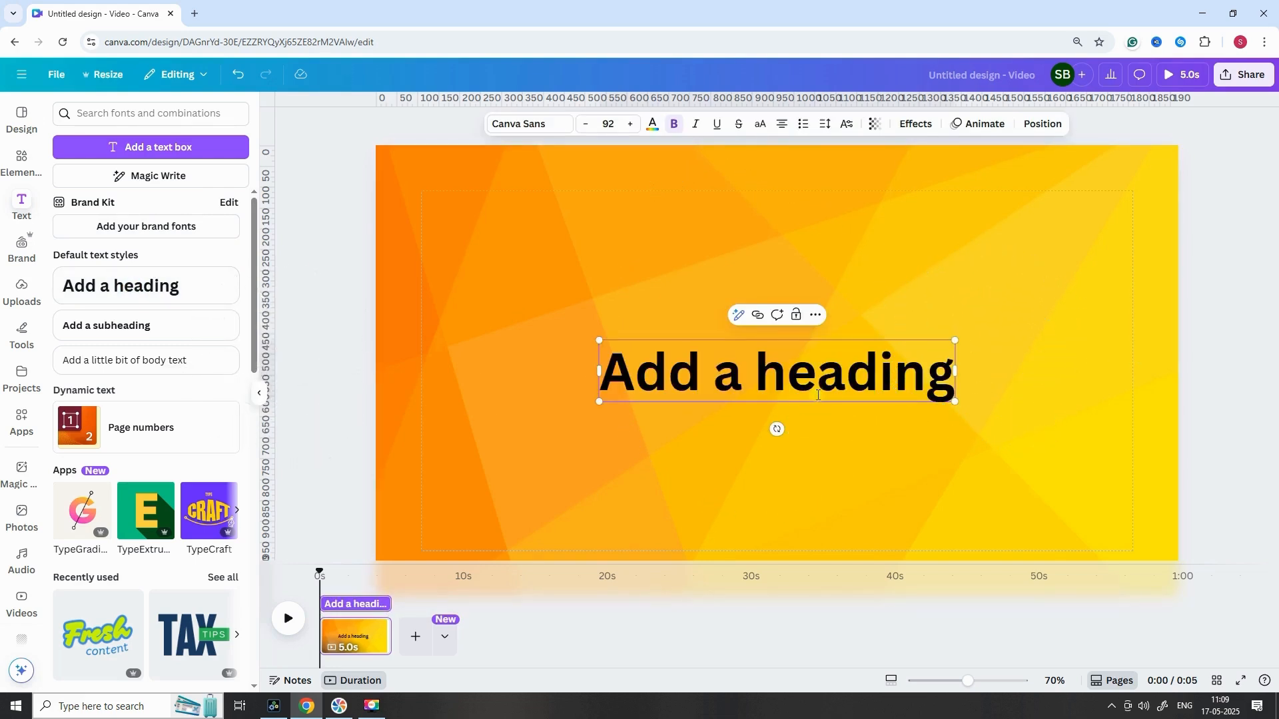
text(Yu)
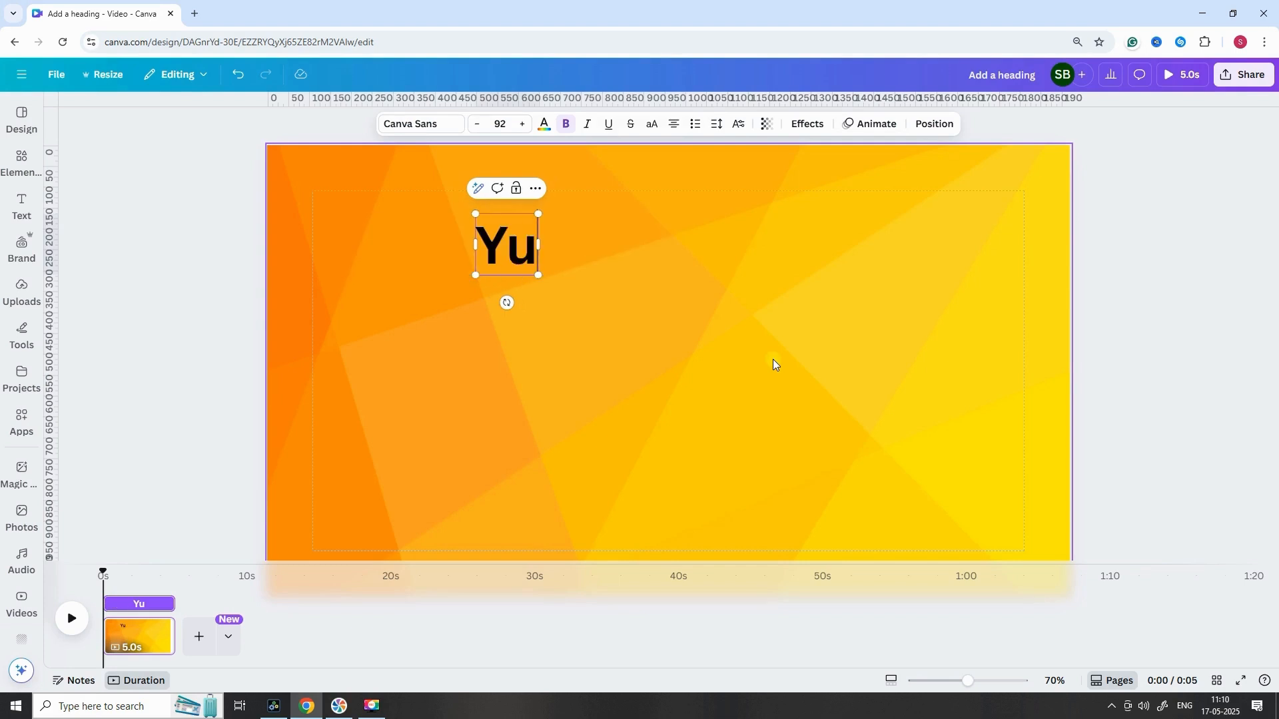
text(Tube)
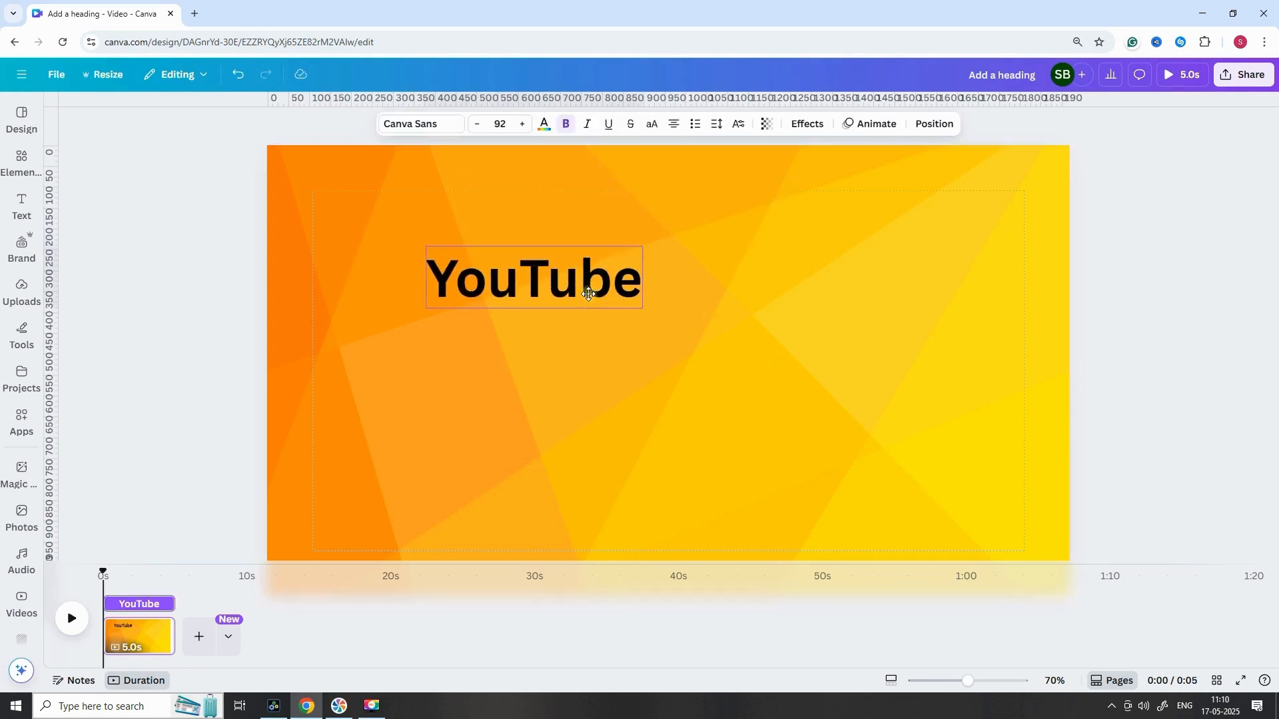
click(417, 123)
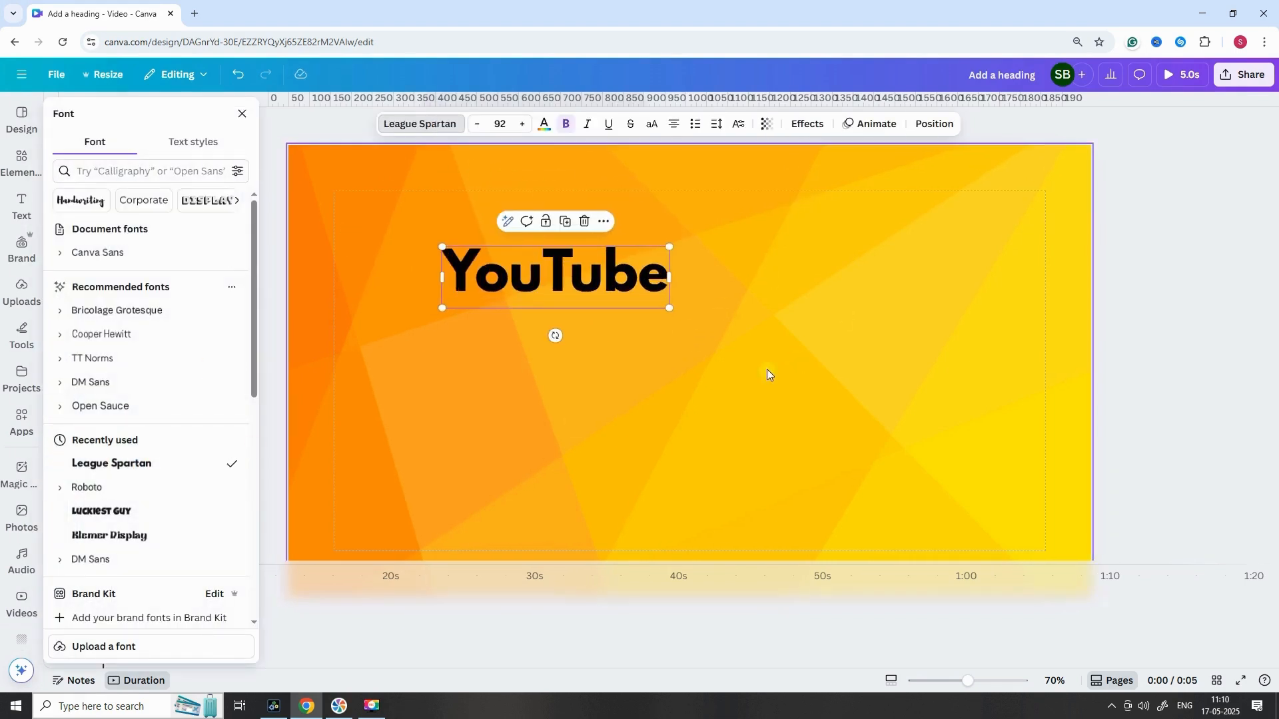
click(21, 161)
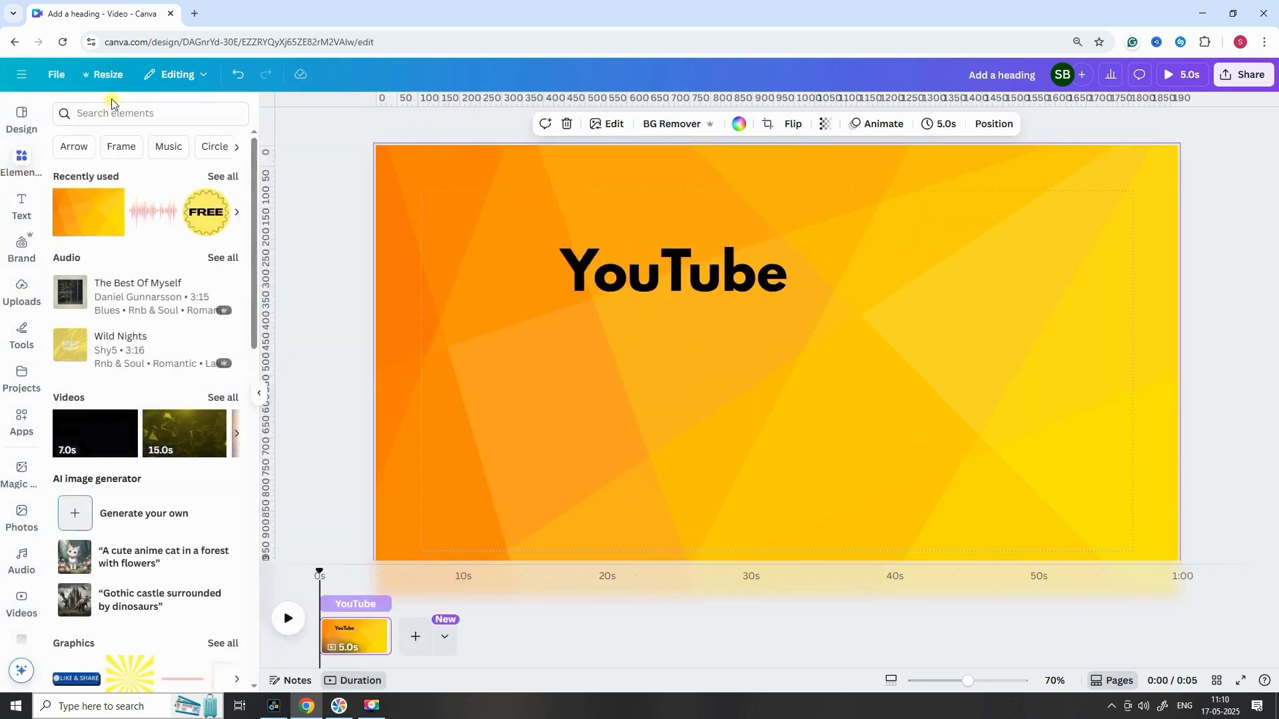
Search Elements for 'youtube', add the red logo graphic and line it up left of the heading.
text(youtube)
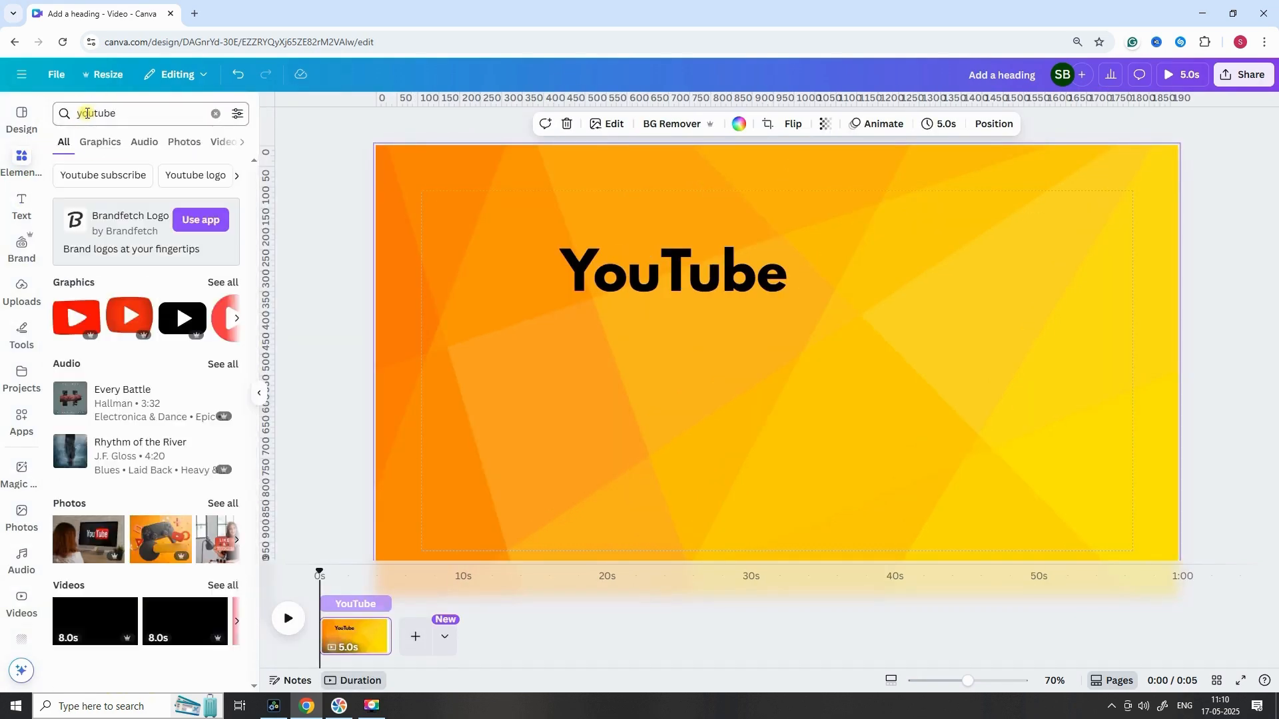
click(75, 317)
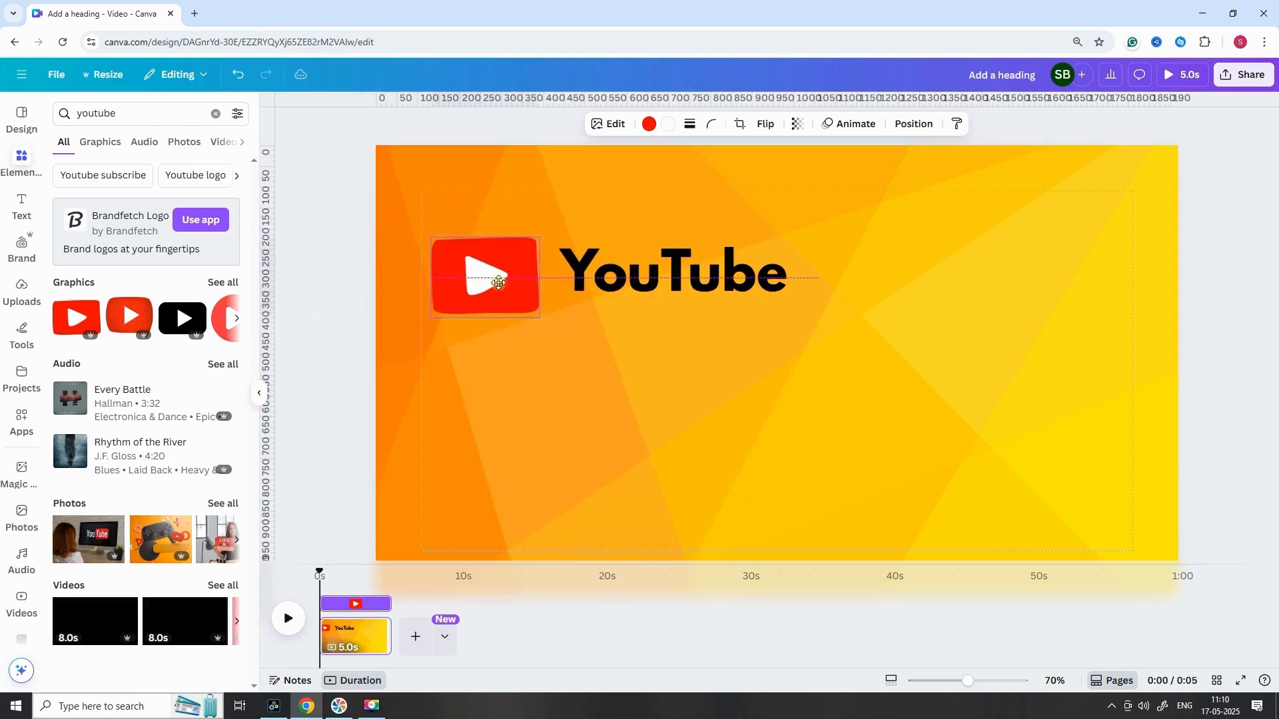
click(669, 271)
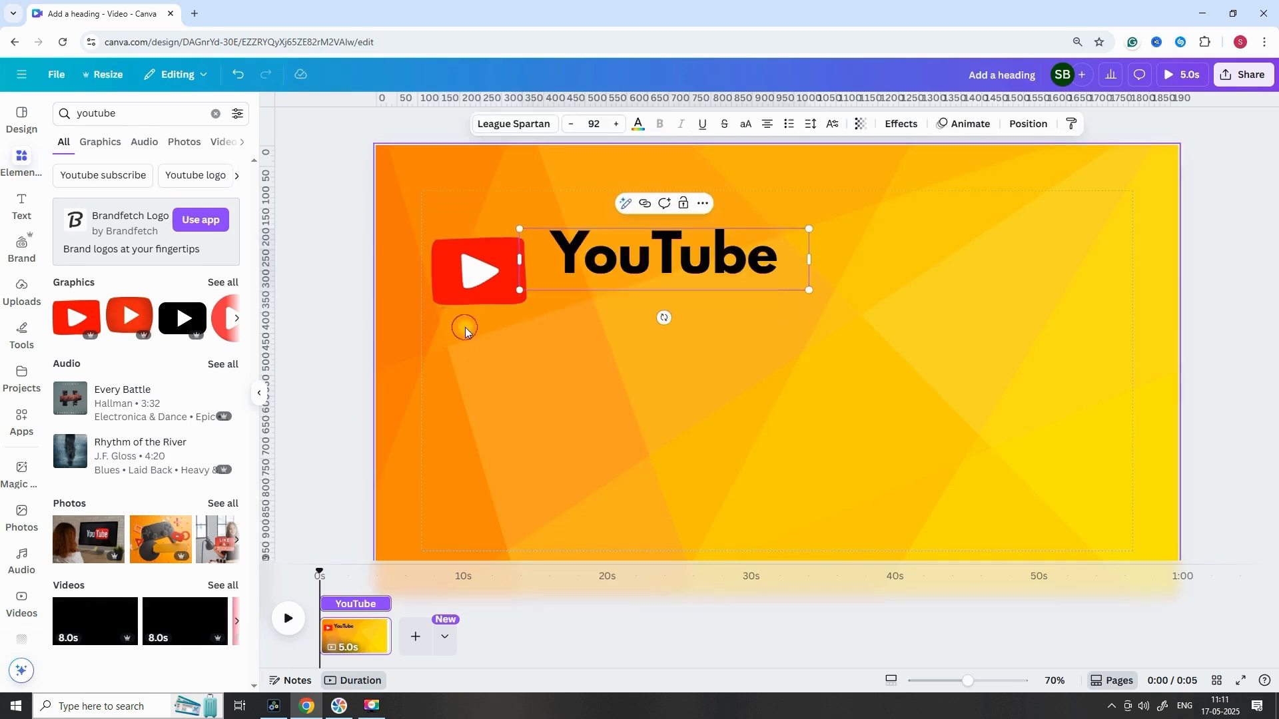
click(21, 207)
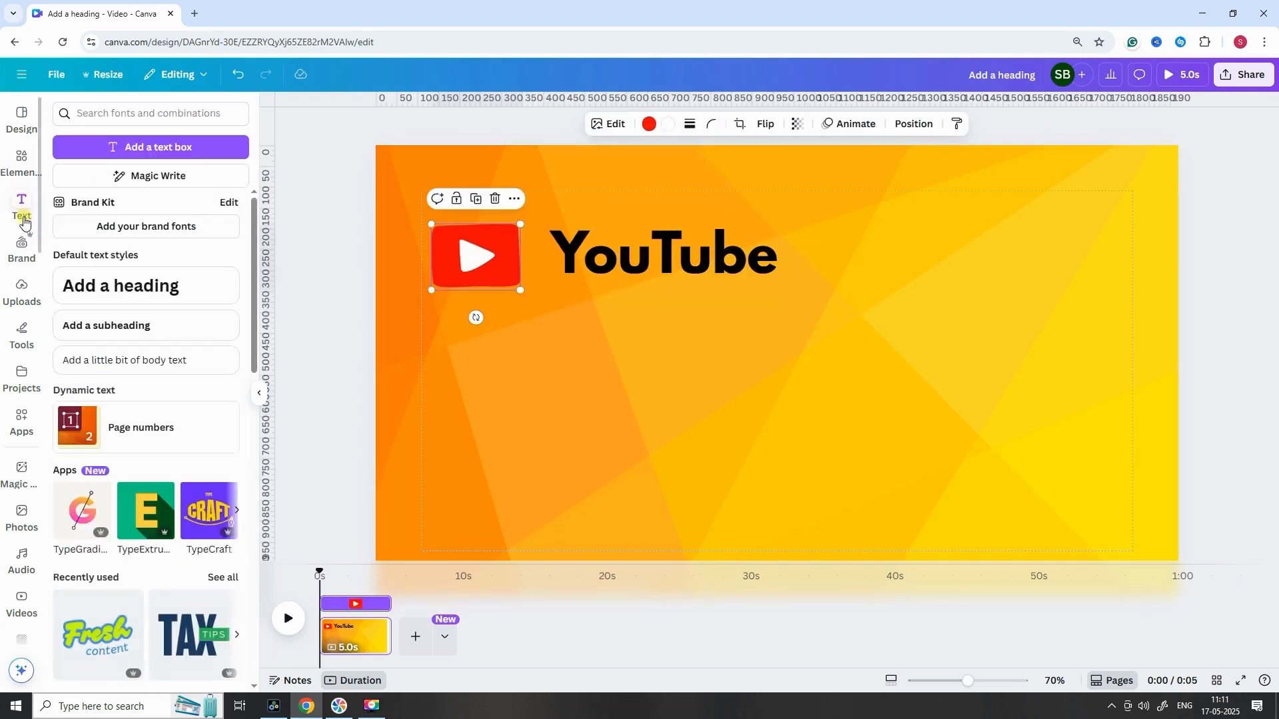
Add subheadings, duplicate one, and edit them to read Audio Library, Music By and Artist.
click(145, 325)
text(Audio Library)
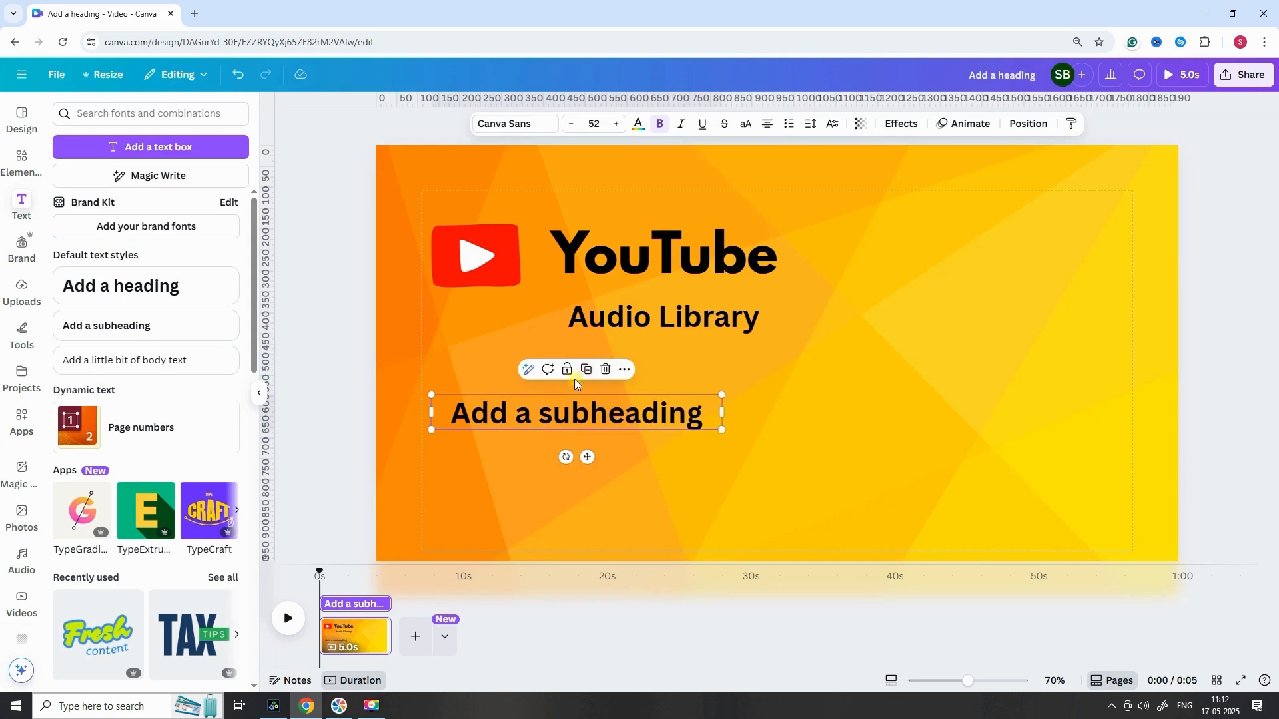
right_click(575, 413)
text(Music)
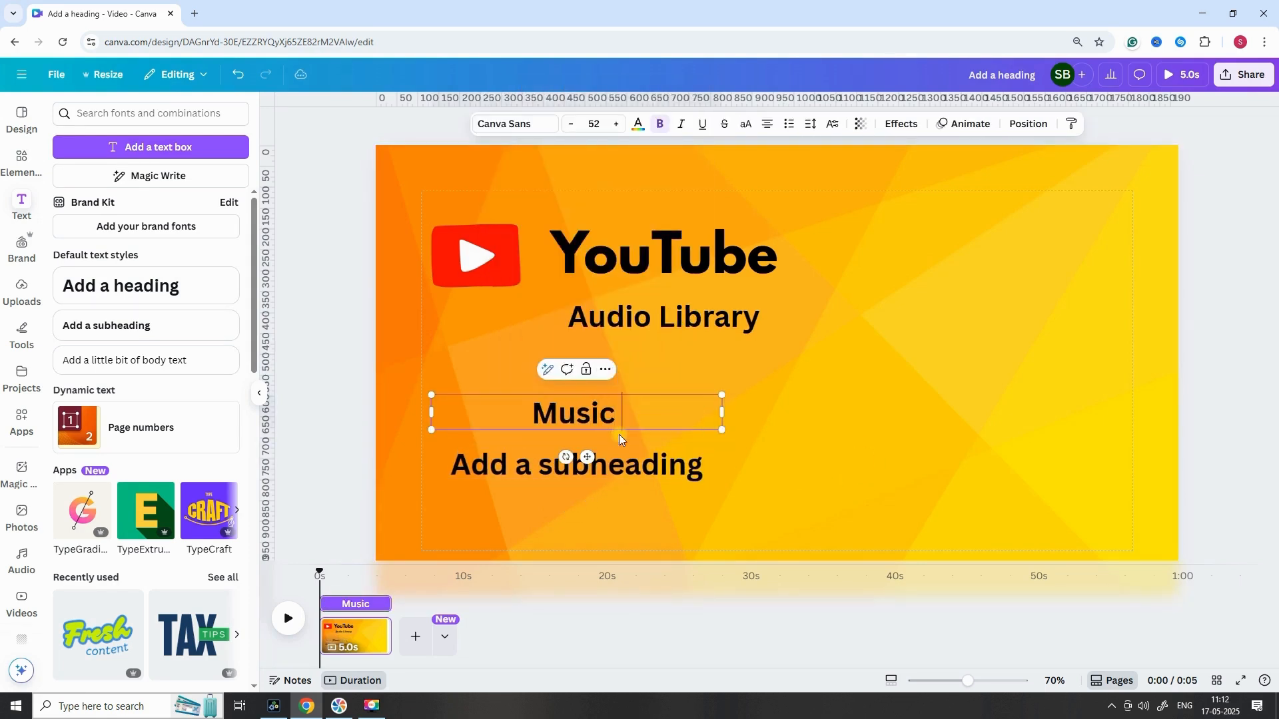
click(576, 465)
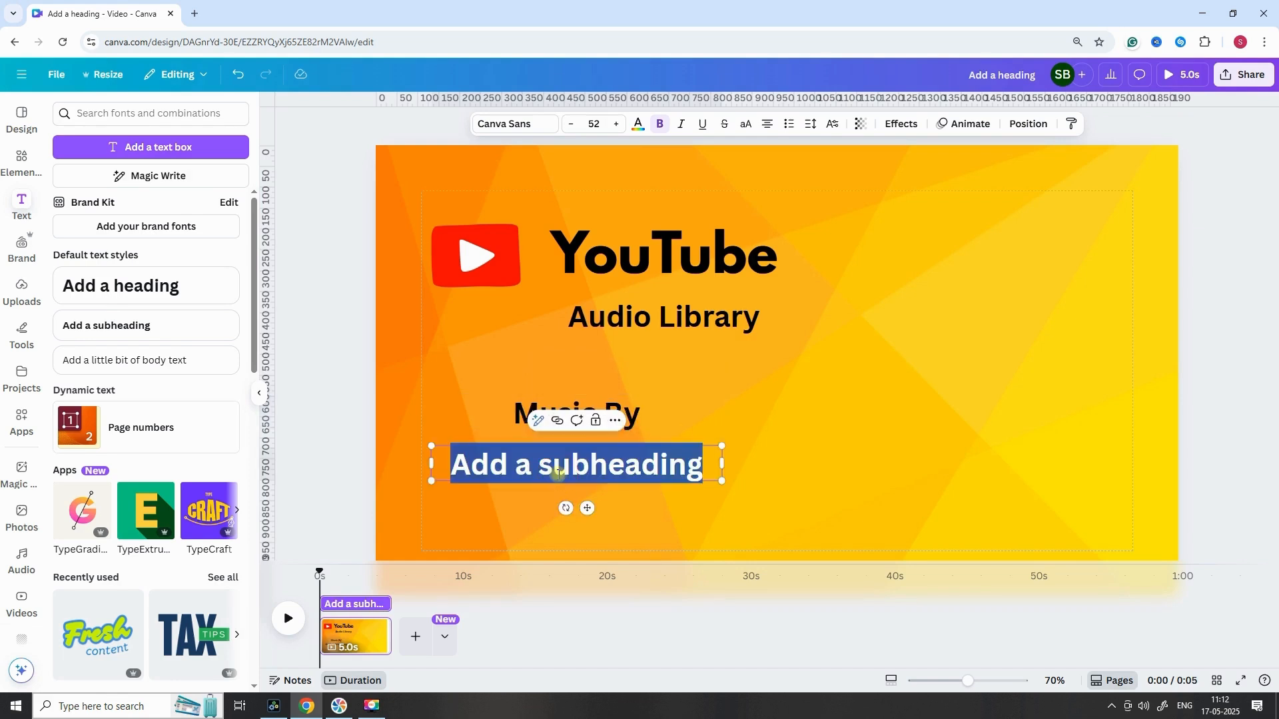
text(Artist)
text(sound)
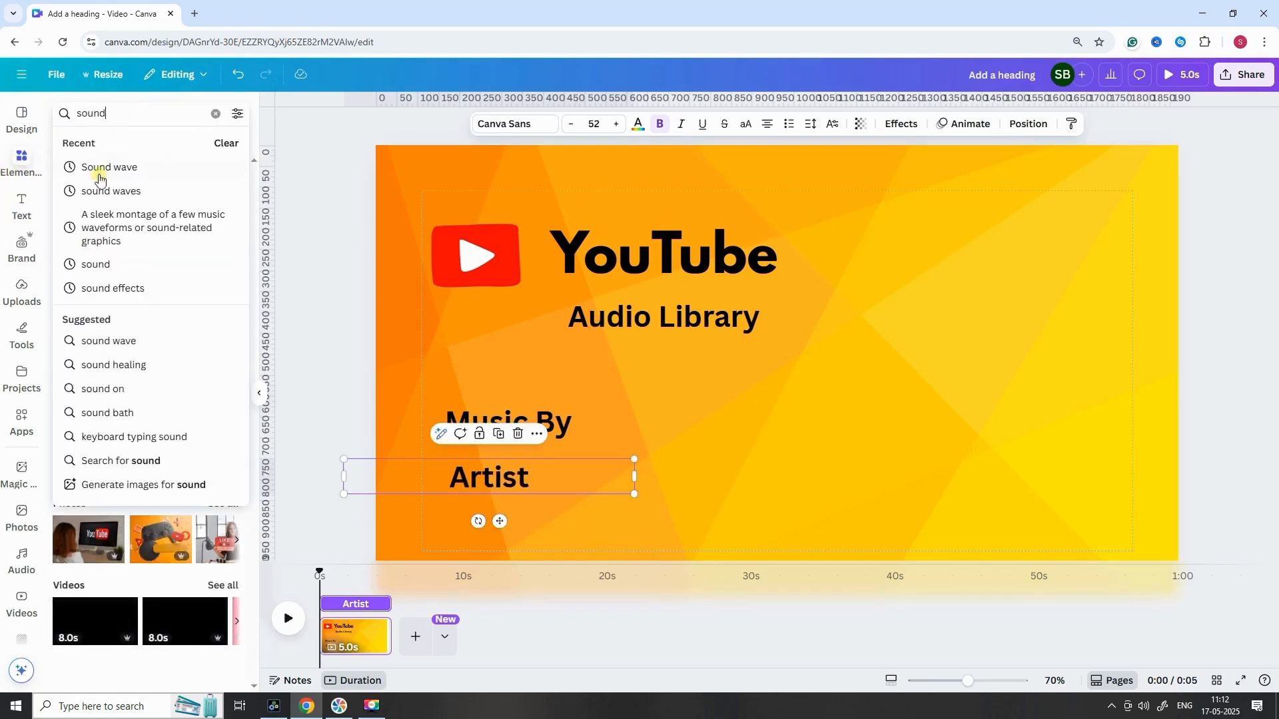
Search Graphics for 'Sound wave' and place the black waveform at the lower right beside the text.
click(108, 166)
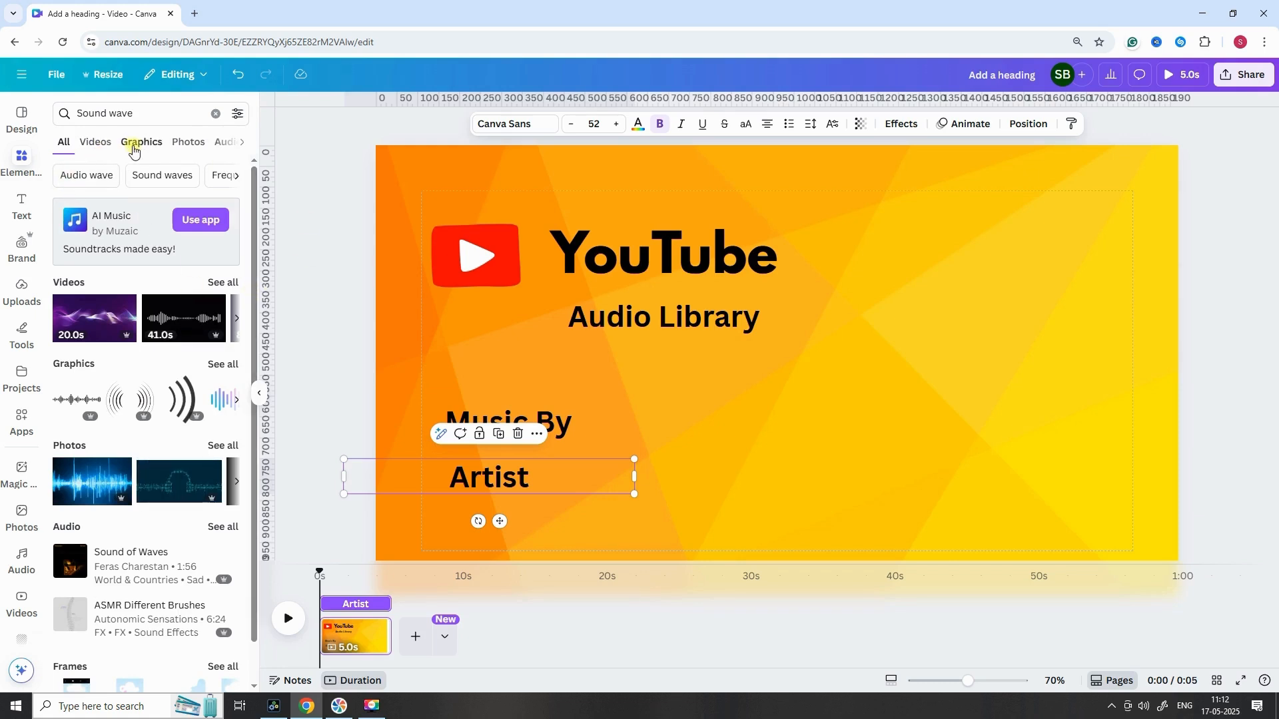
click(139, 142)
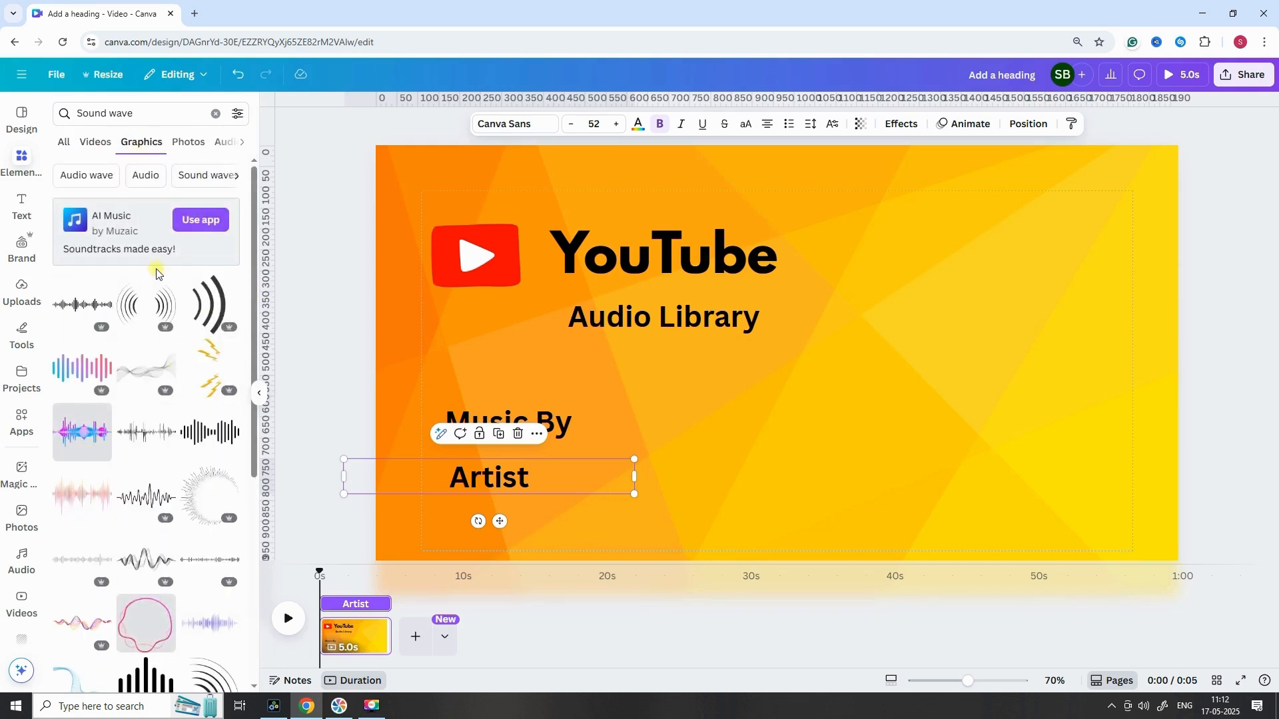
click(237, 112)
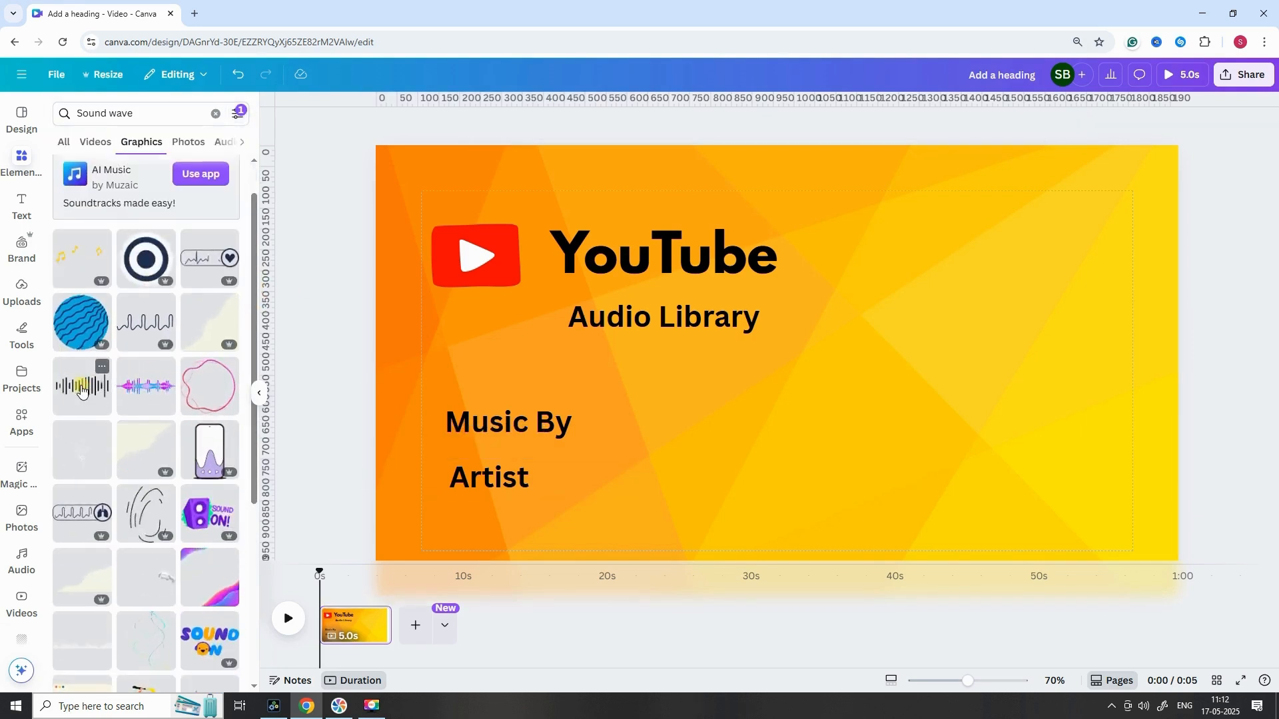
click(81, 386)
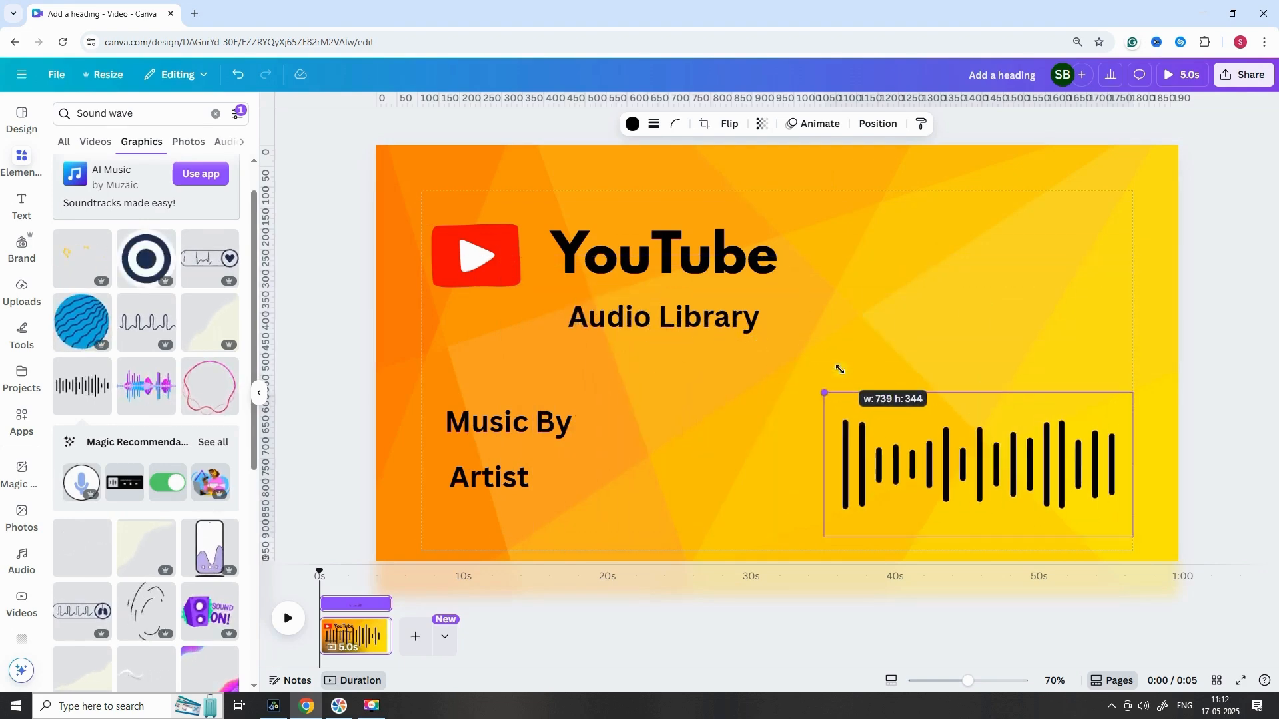
click(507, 421)
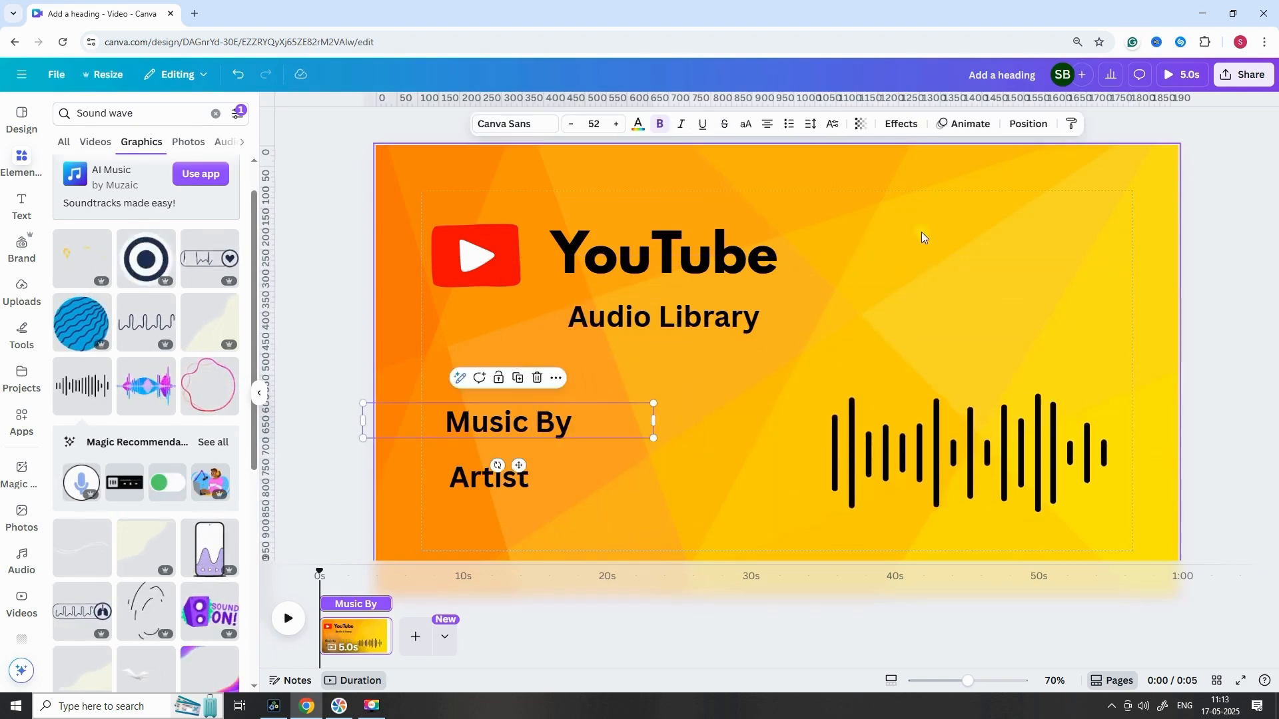
Apply the Ascend animation to the Artist text and play the slide preview full screen.
click(968, 122)
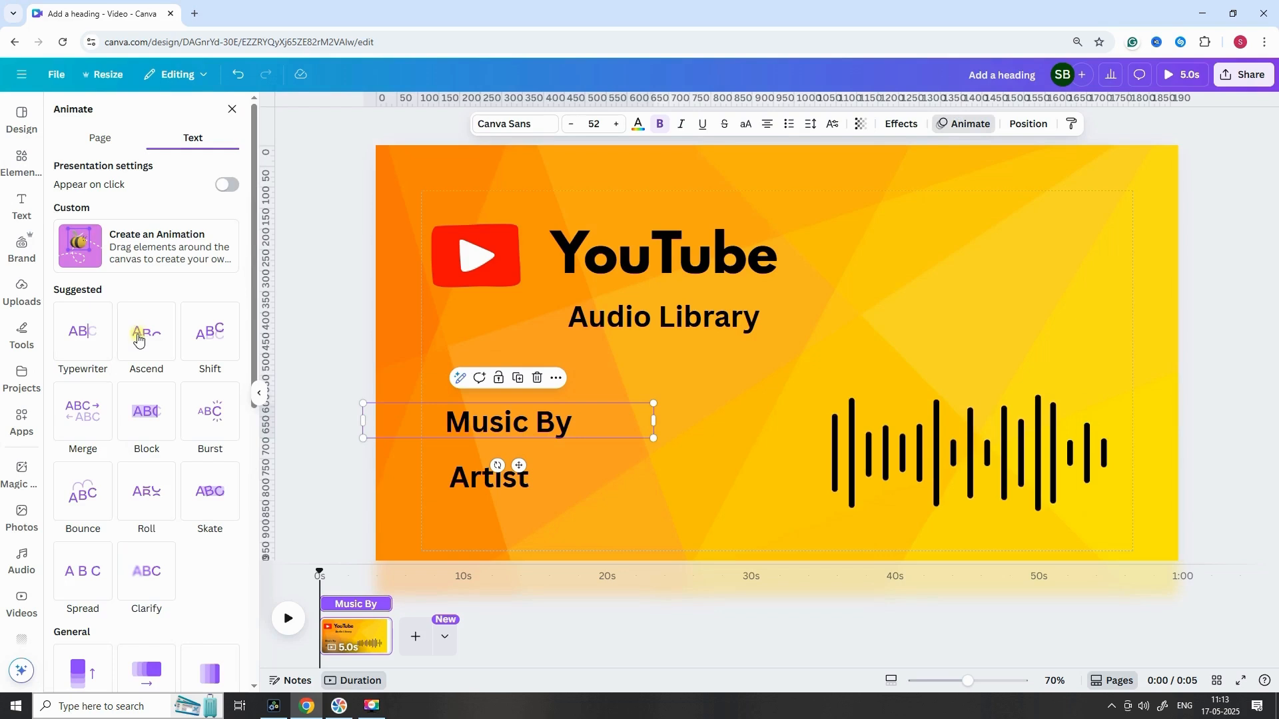
click(487, 477)
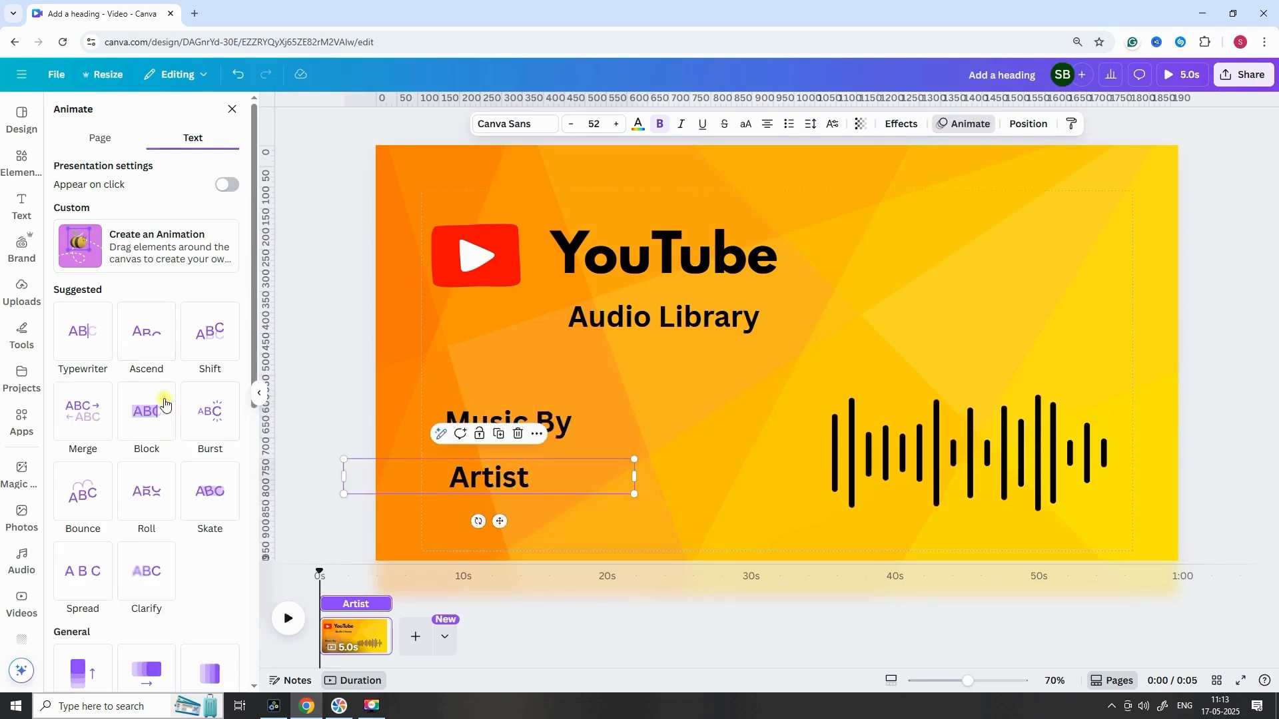
click(145, 332)
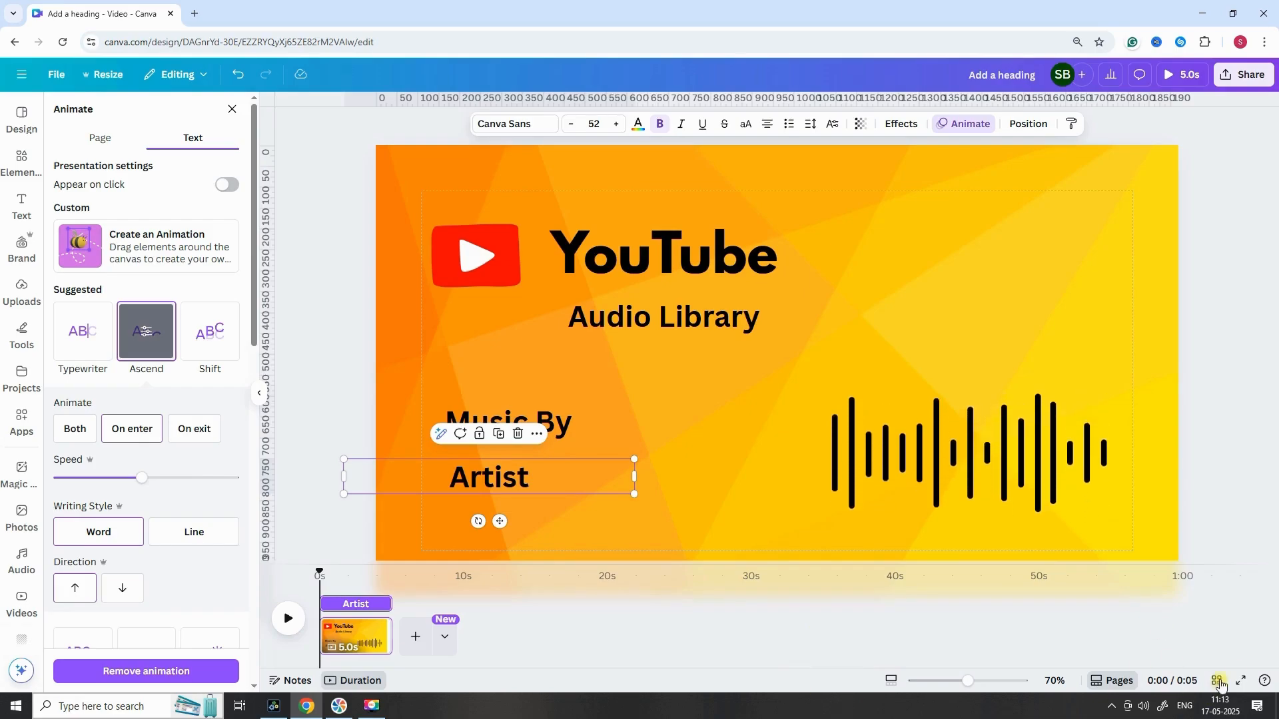
click(1239, 685)
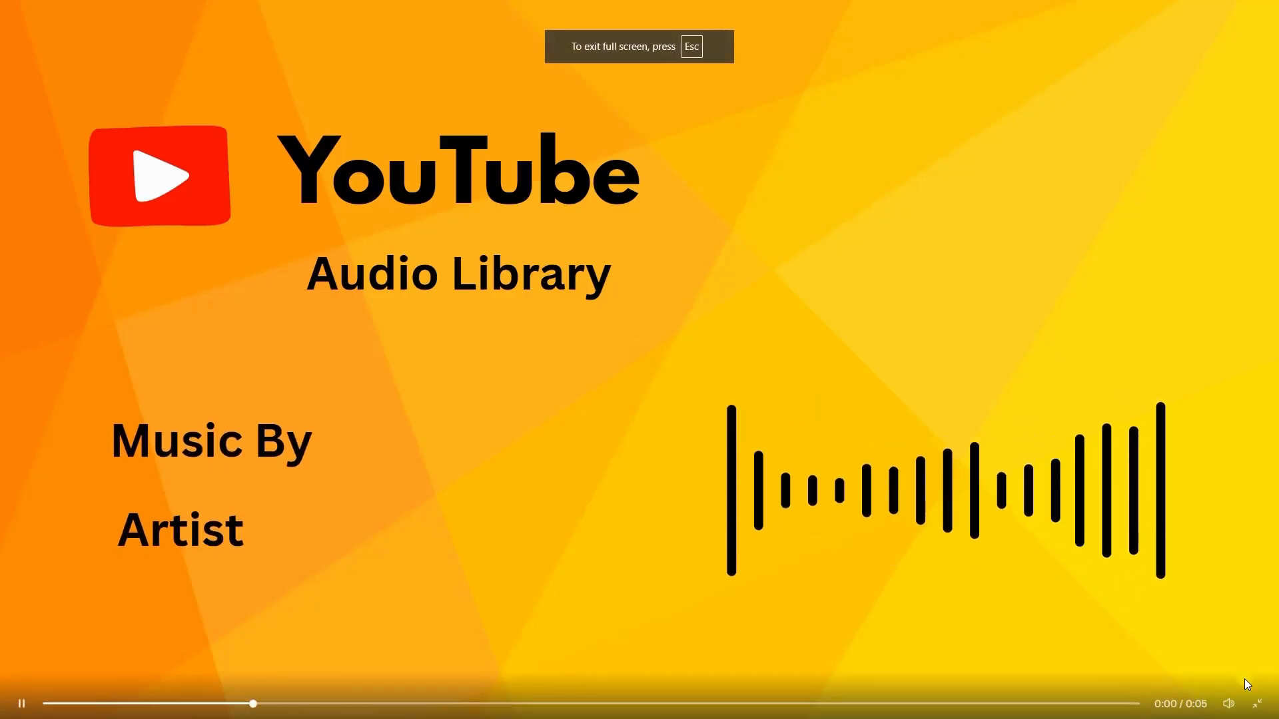